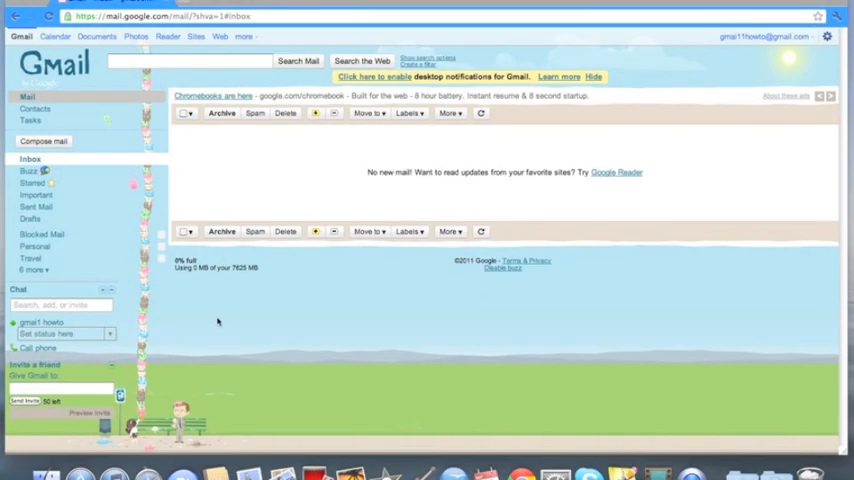
mouse_move(455, 279)
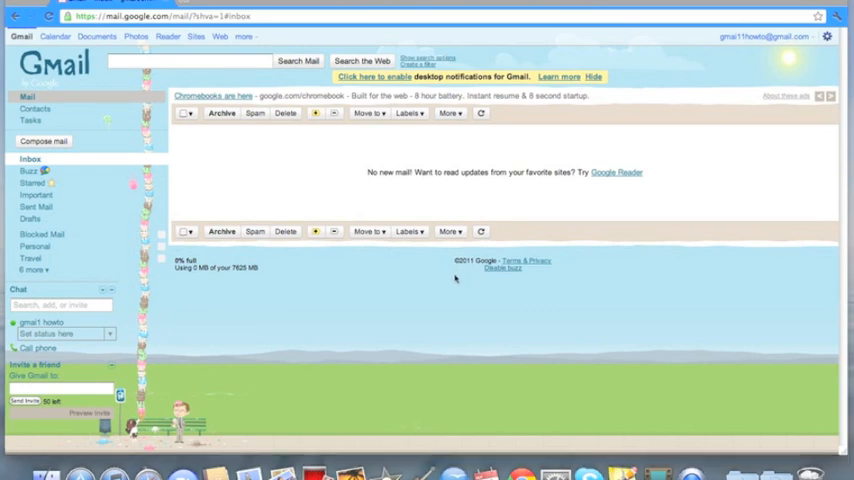
mouse_move(376, 322)
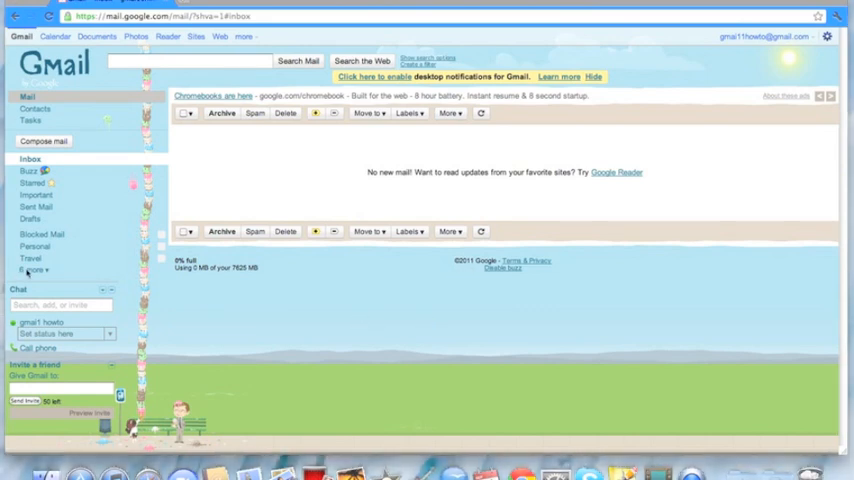
Begin a new 'Blocked Mail' label, then cancel without saving it
click(33, 270)
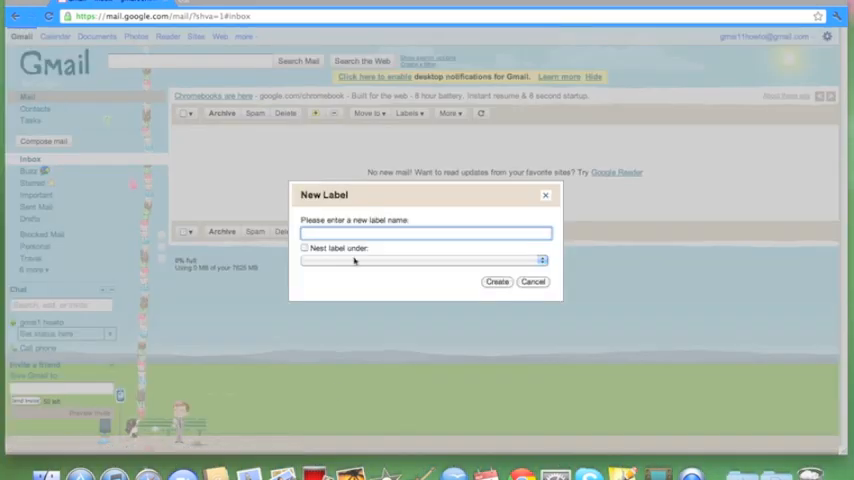
text(bio)
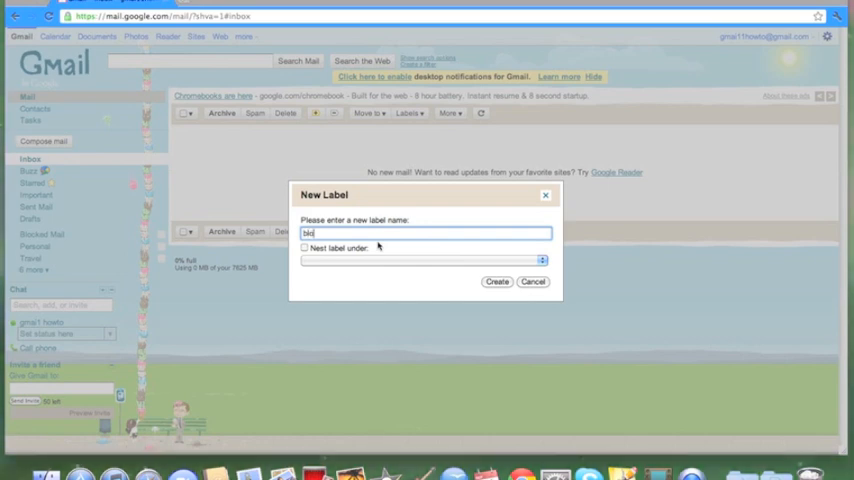
text(blocked)
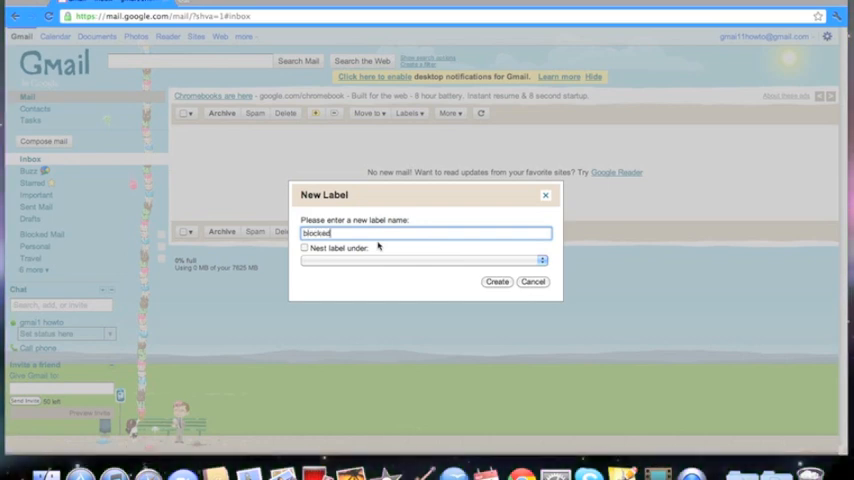
text(mail)
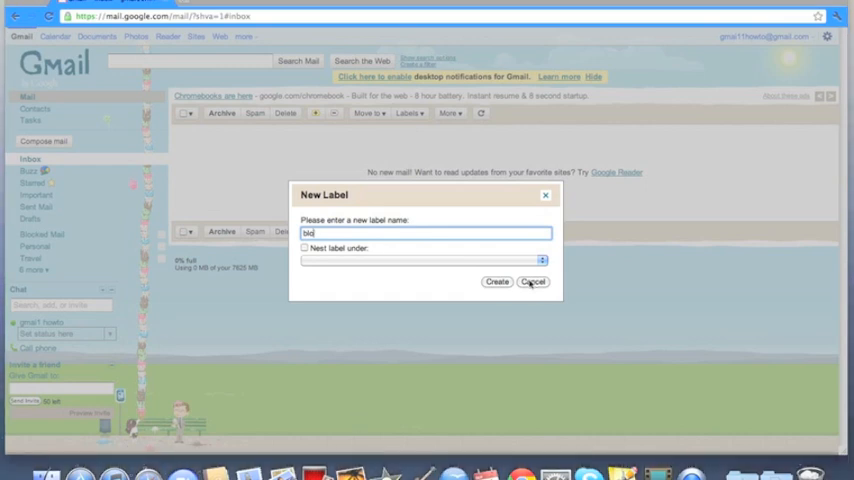
click(532, 281)
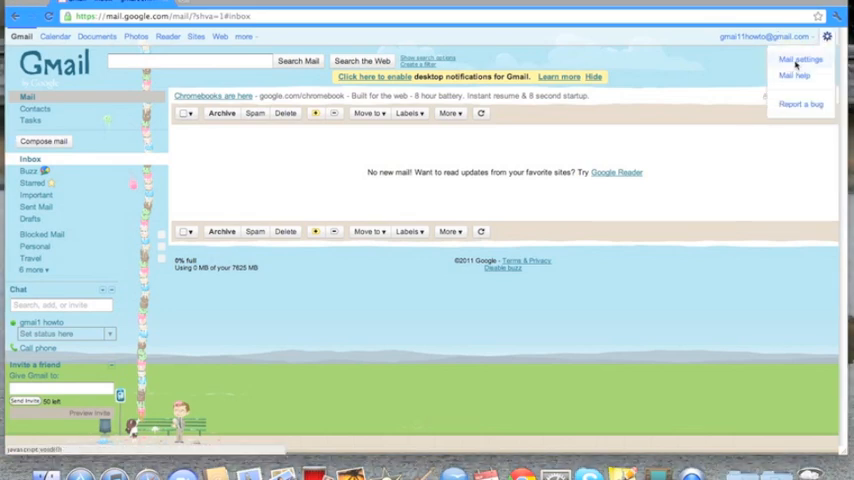
Open Mail settings from the gear menu and scroll through the General page
click(797, 59)
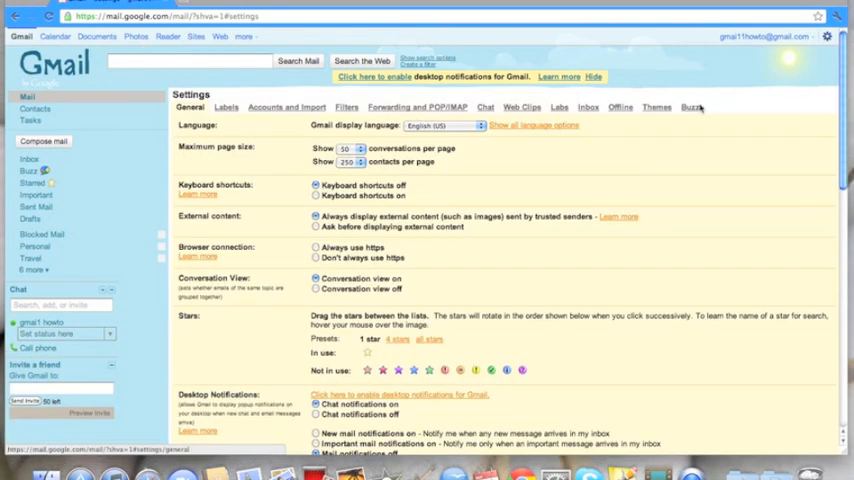
scroll(down, 3)
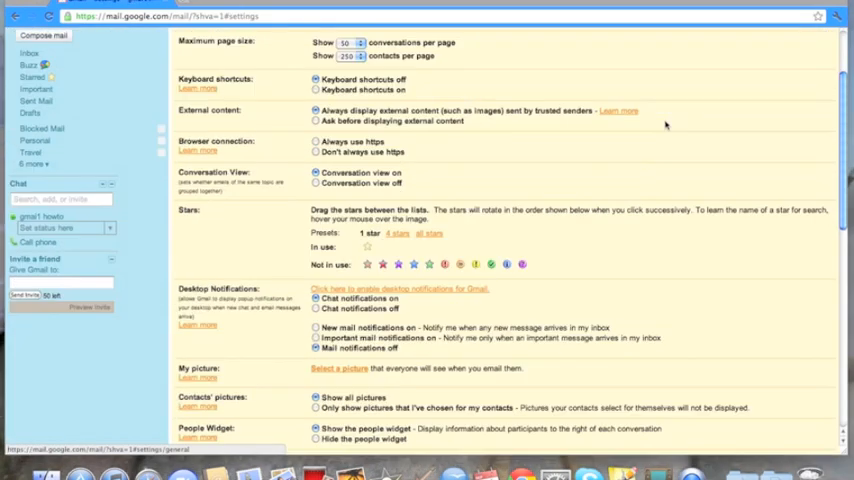
scroll(down, 3)
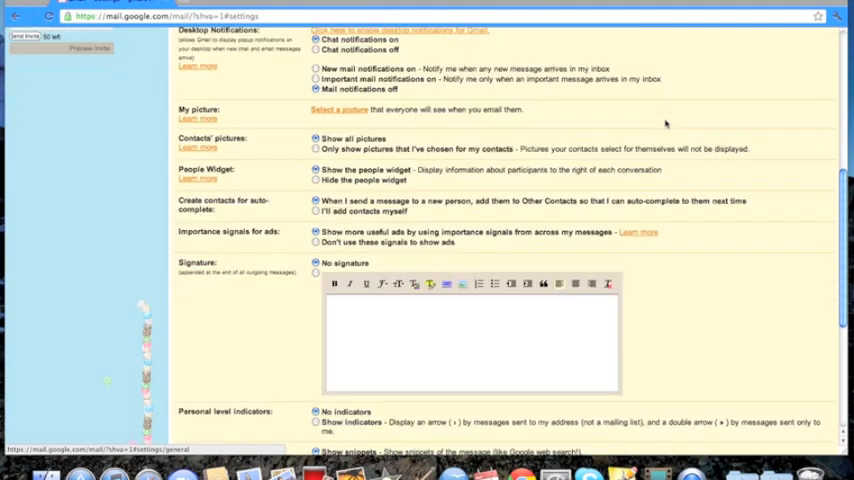
scroll(up, 3)
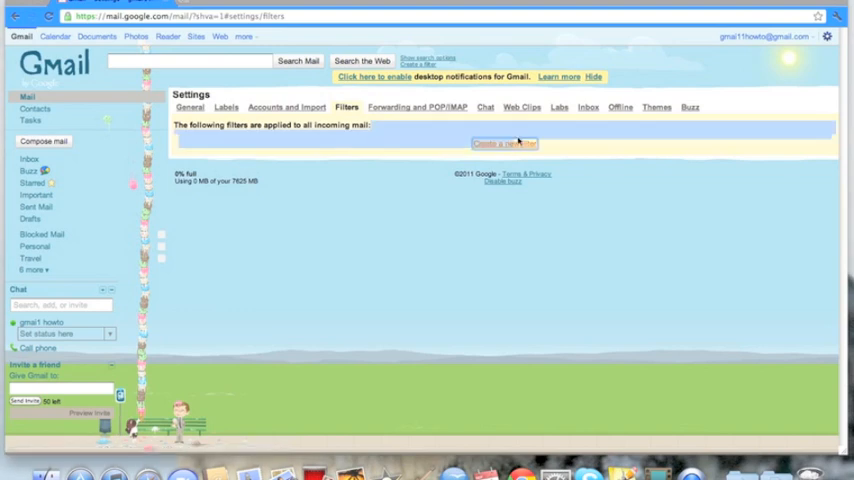
Start a new filter, clearing trial entries and matching the word 'hair'
click(504, 143)
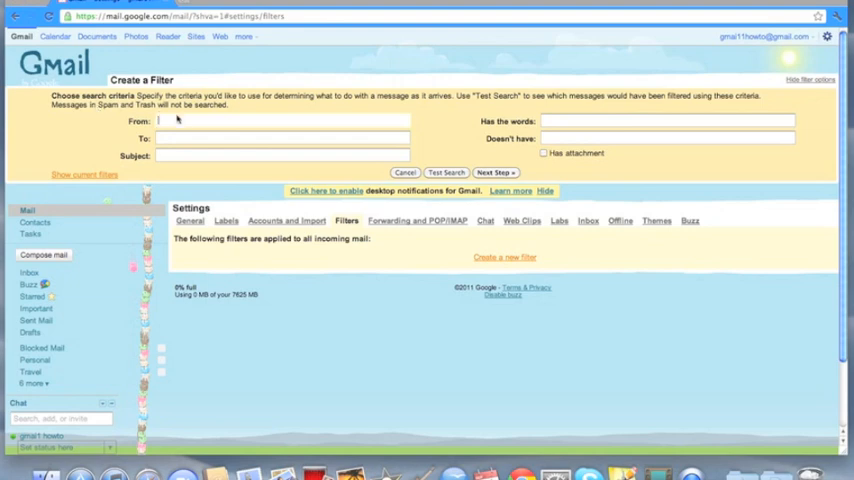
mouse_move(180, 124)
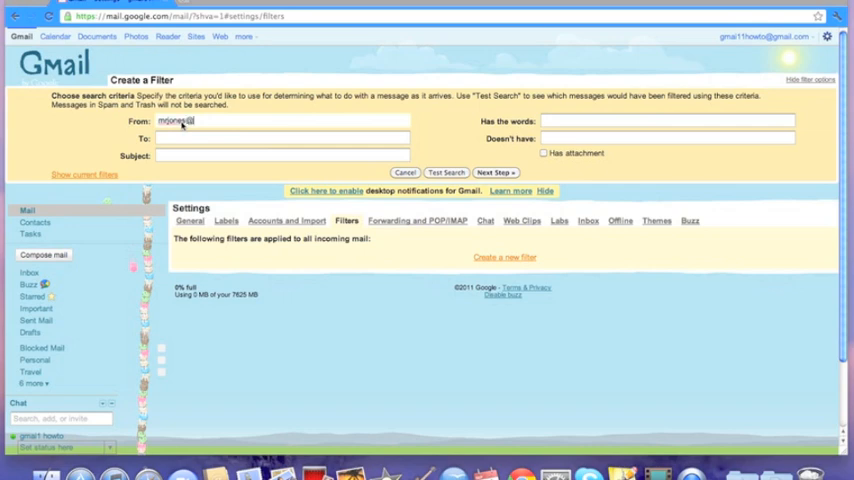
text(gmail.com)
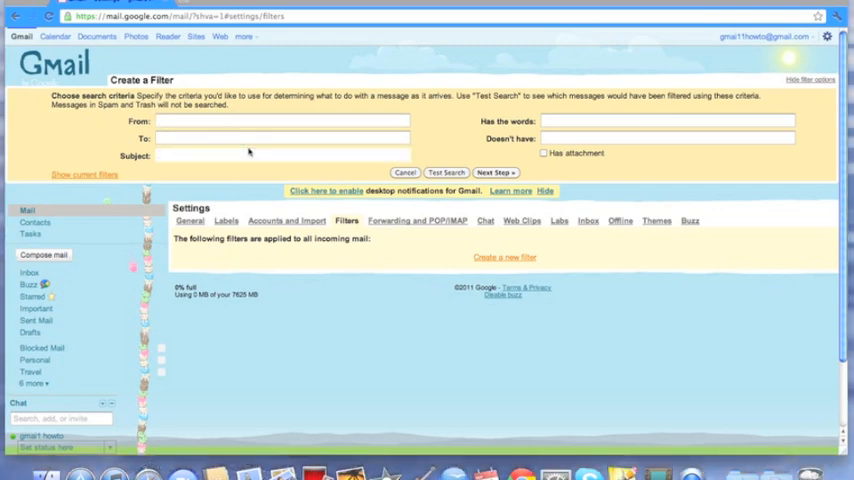
click(280, 155)
text(My)
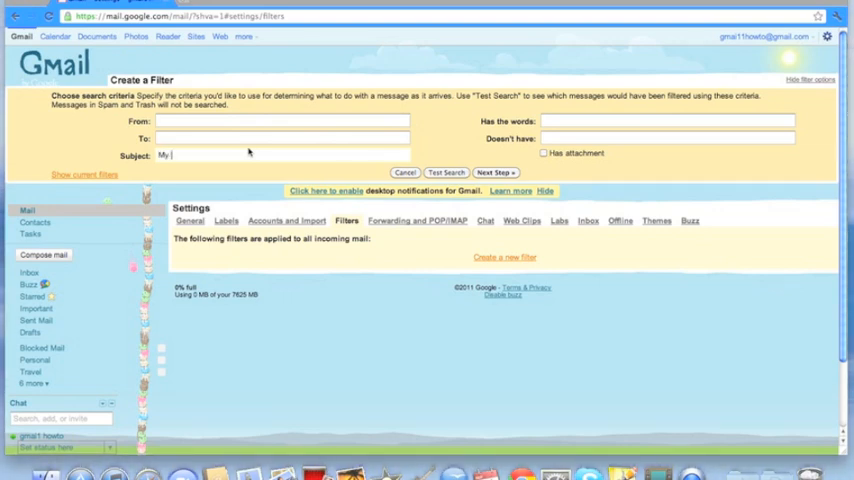
text(HA)
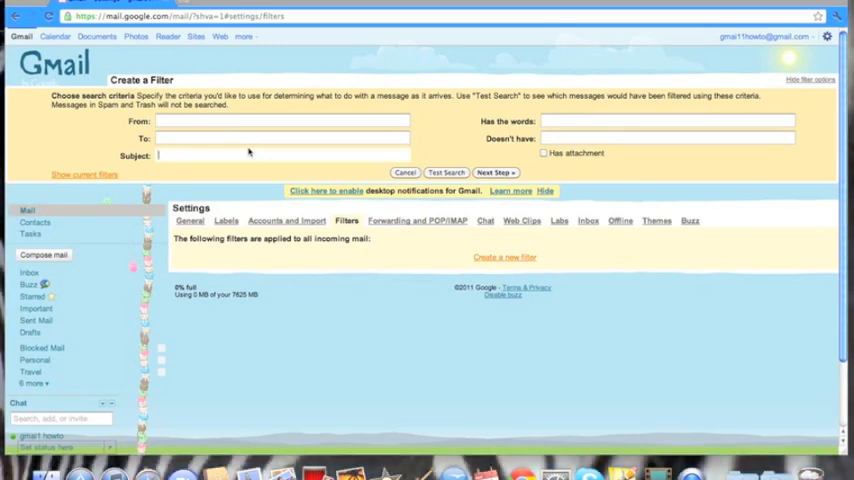
text(Hair)
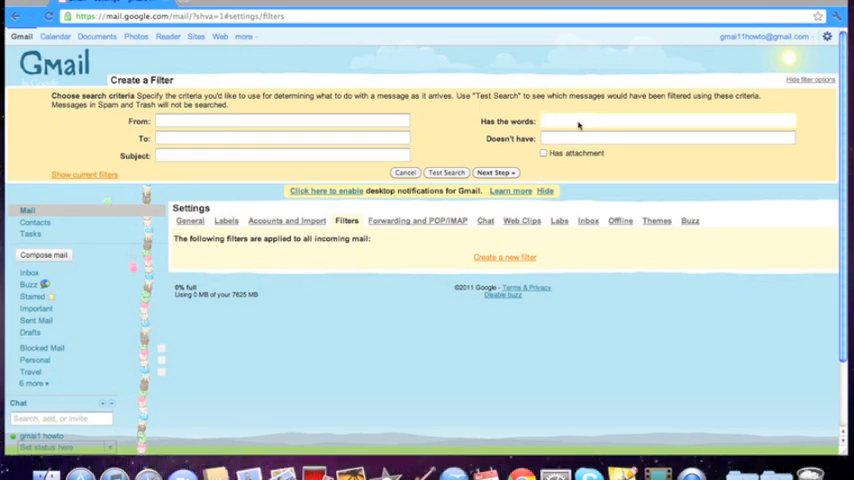
text(hair)
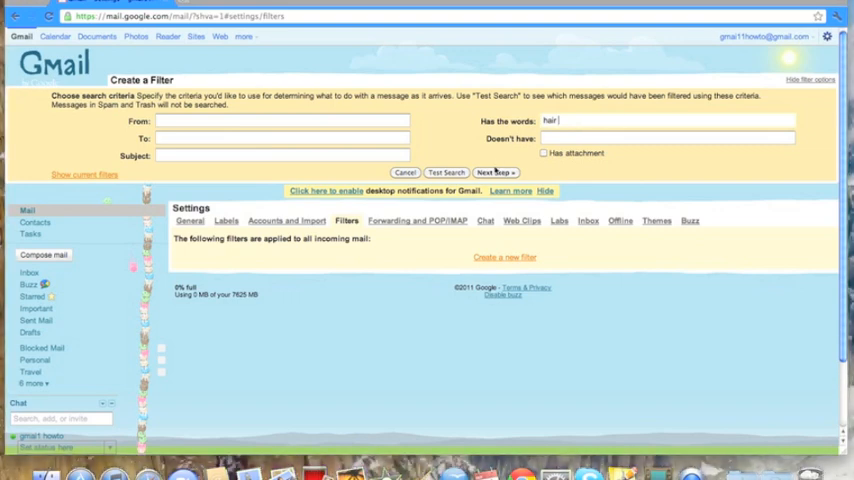
Set the filter to apply the 'Blocked Mail' label and save it
click(496, 172)
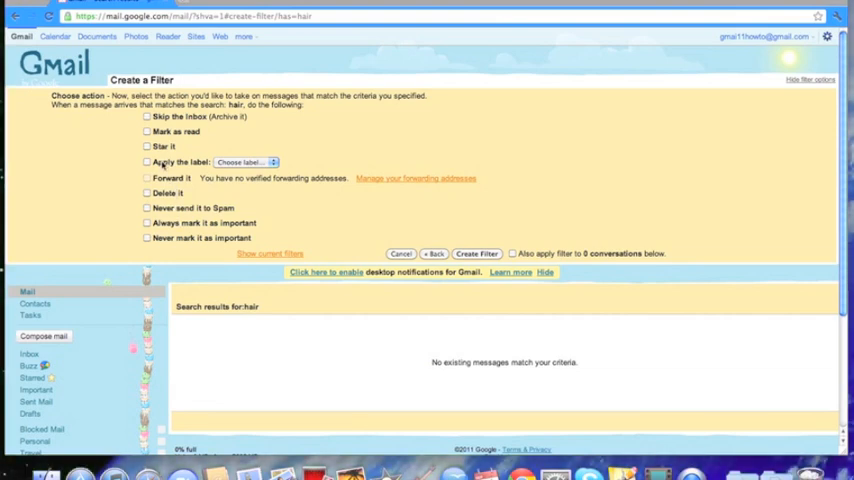
click(147, 162)
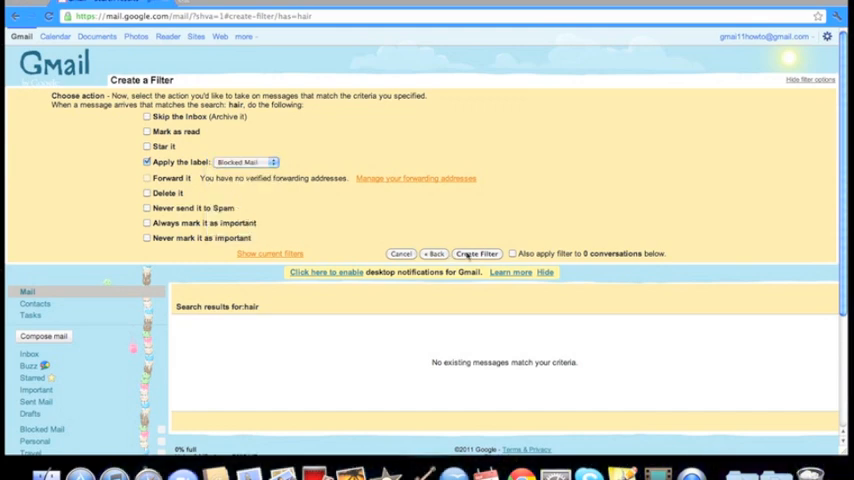
click(477, 253)
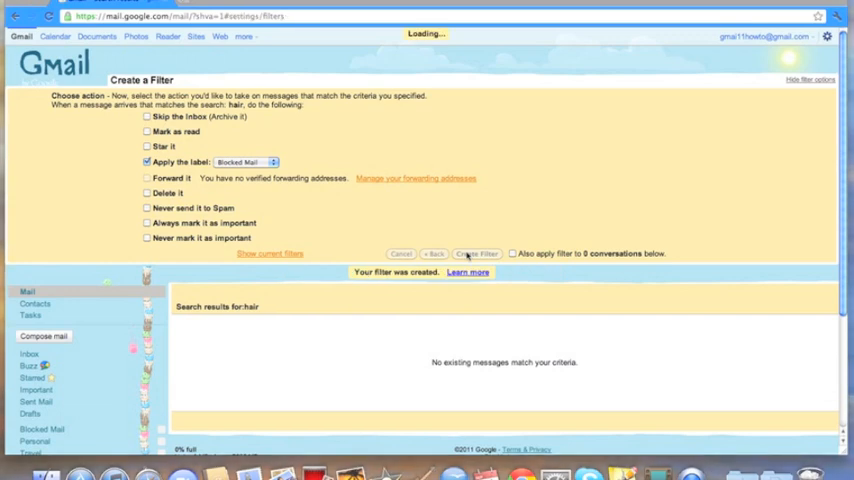
Review the Filters list showing the 'hair' filter applying 'Blocked Mail'
click(477, 253)
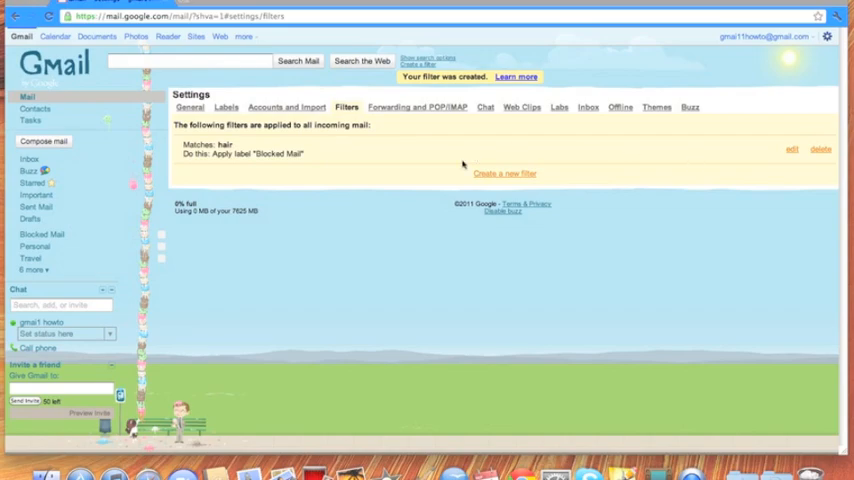
mouse_move(255, 163)
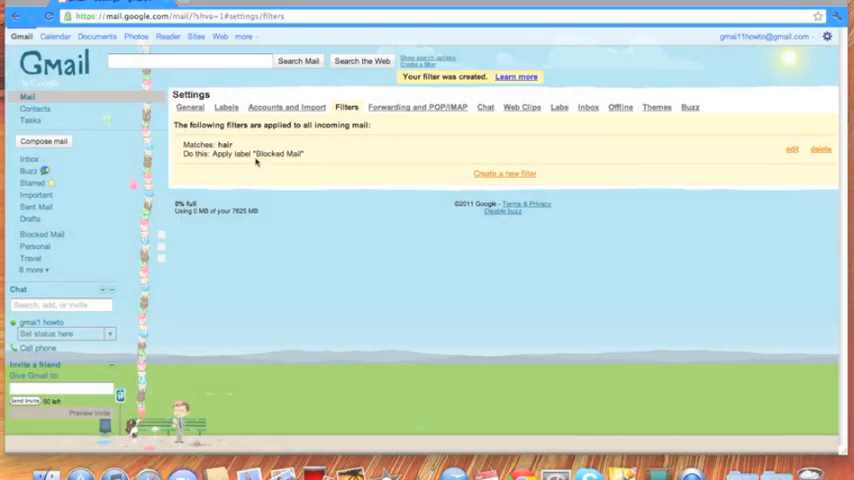